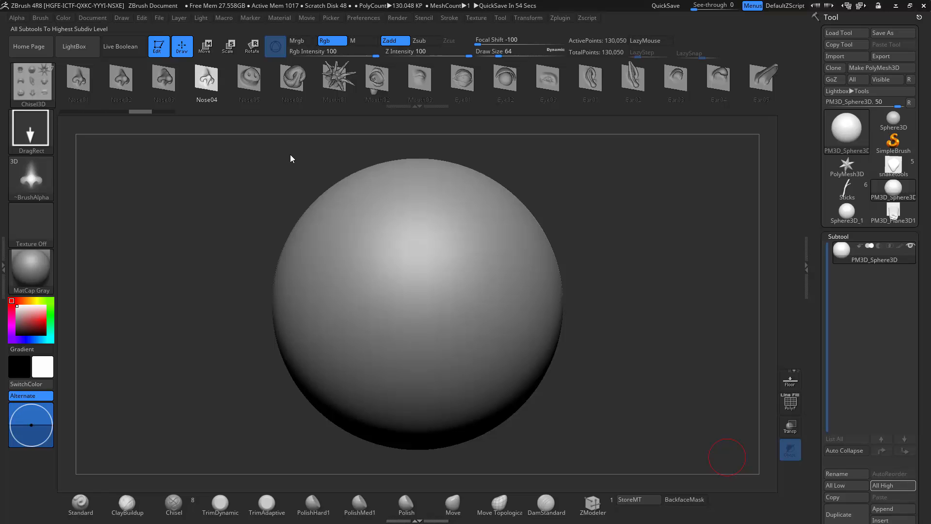
Try a spiky star stamp on the sphere, undo it, and switch to a plain sphere primitive
left_click(29, 131)
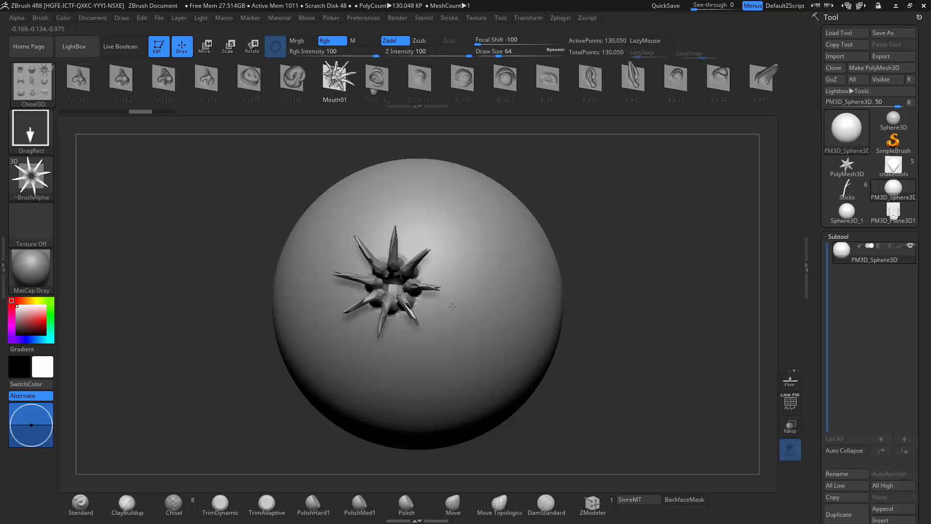
left_click_drag(451, 306, 555, 225)
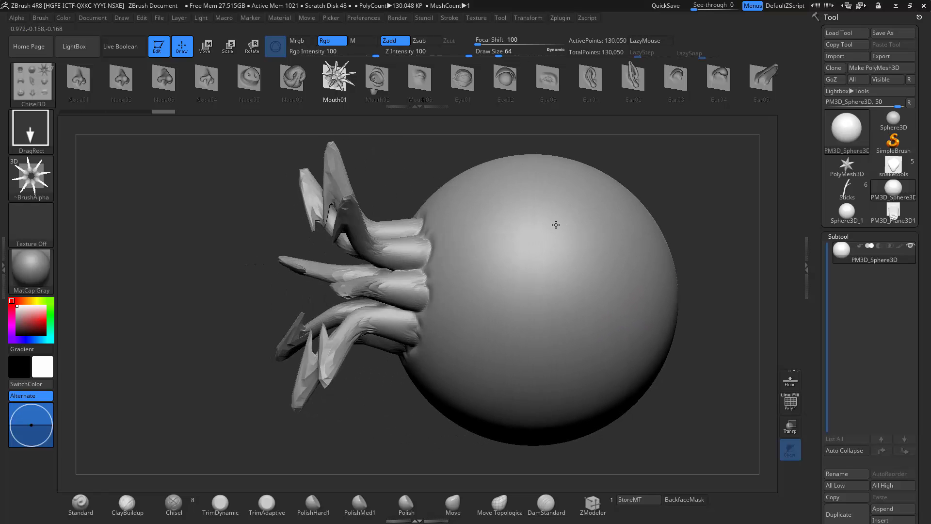
left_click_drag(555, 224, 268, 213)
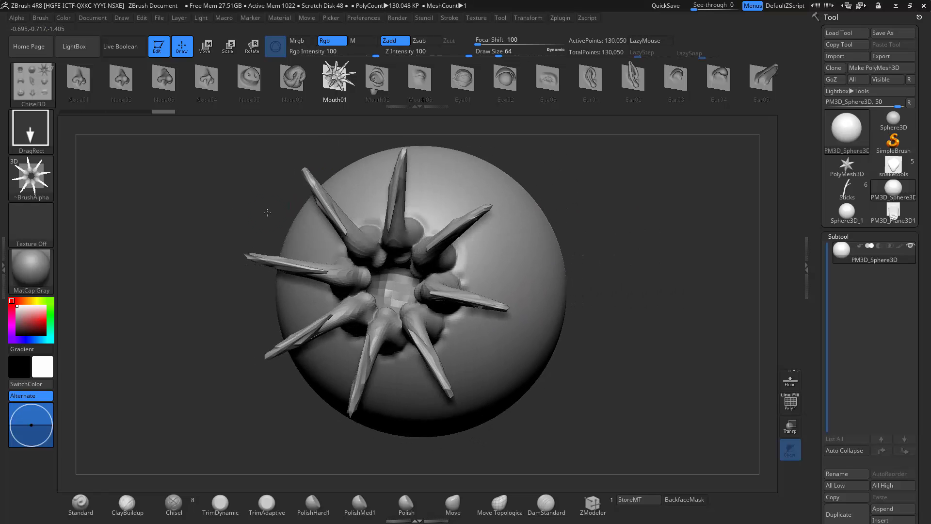
left_click(206, 80)
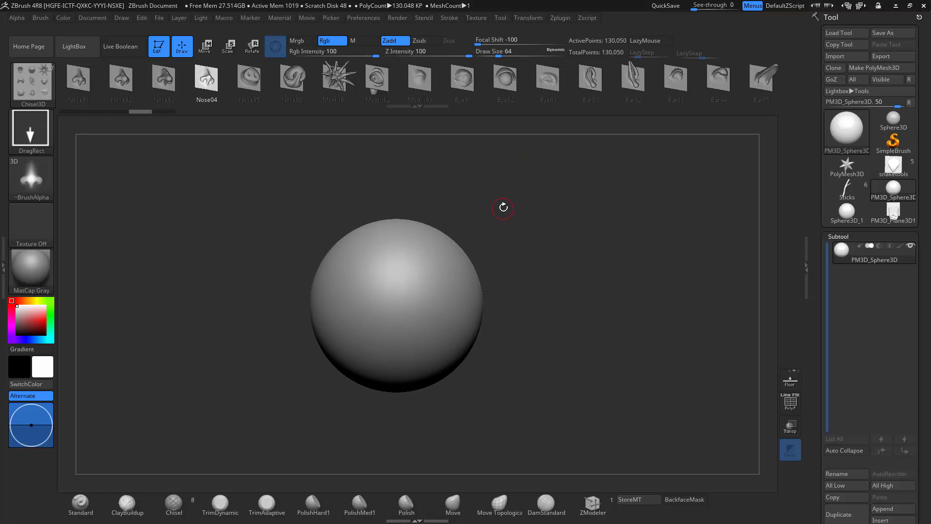
left_click(893, 132)
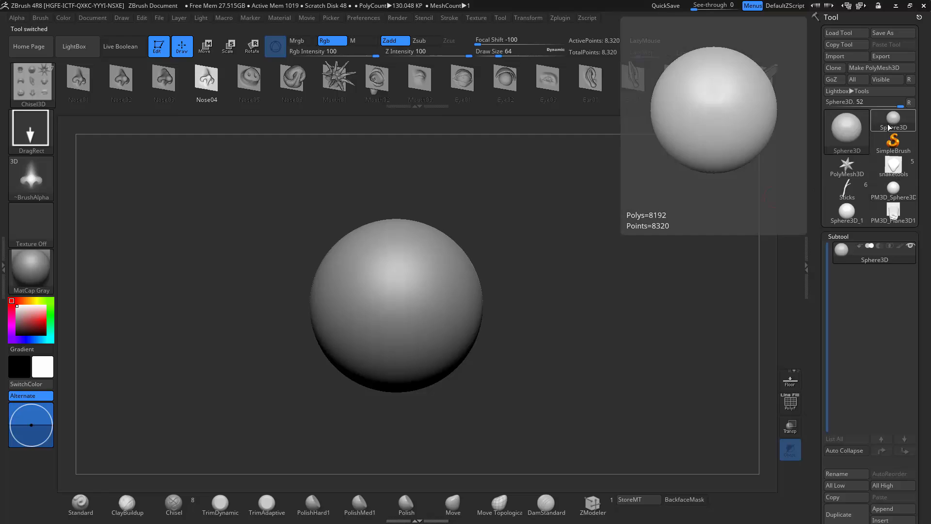
left_click(32, 83)
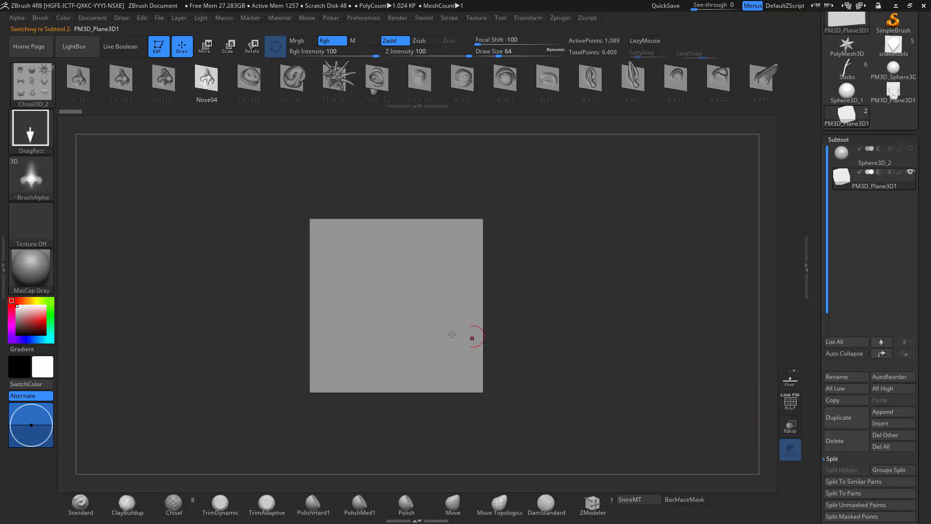
mouse_move(399, 271)
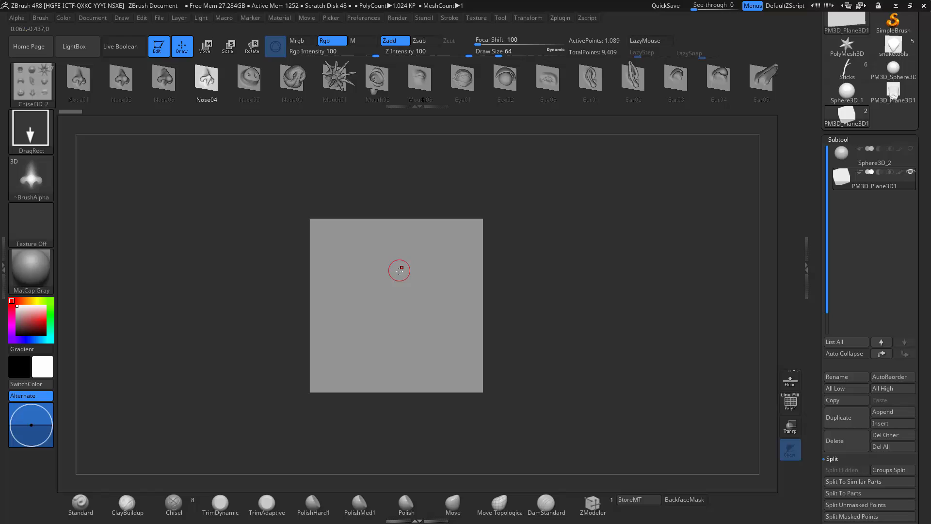
mouse_move(374, 305)
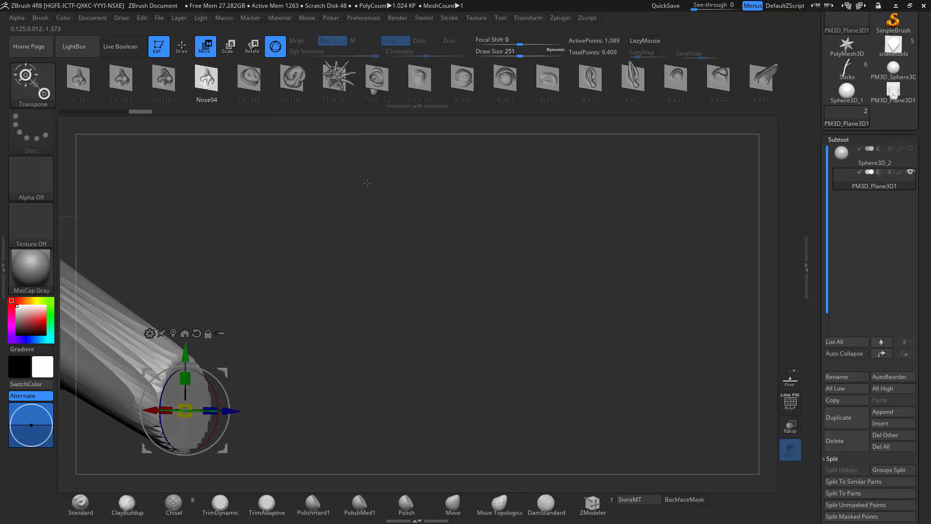
Open the brush library popup from the Brush menu
left_click(182, 47)
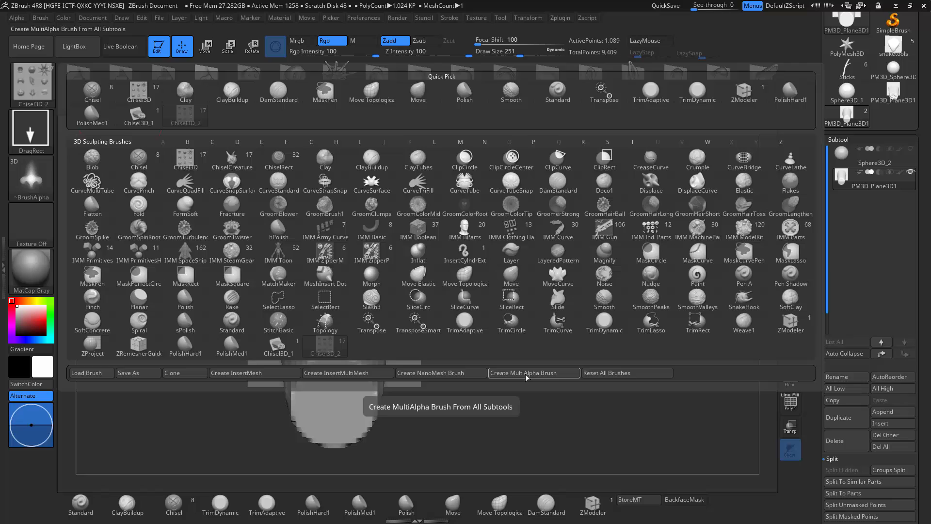
Create a multi-alpha brush from the stick subtools and load the snaketools scale model
left_click(532, 372)
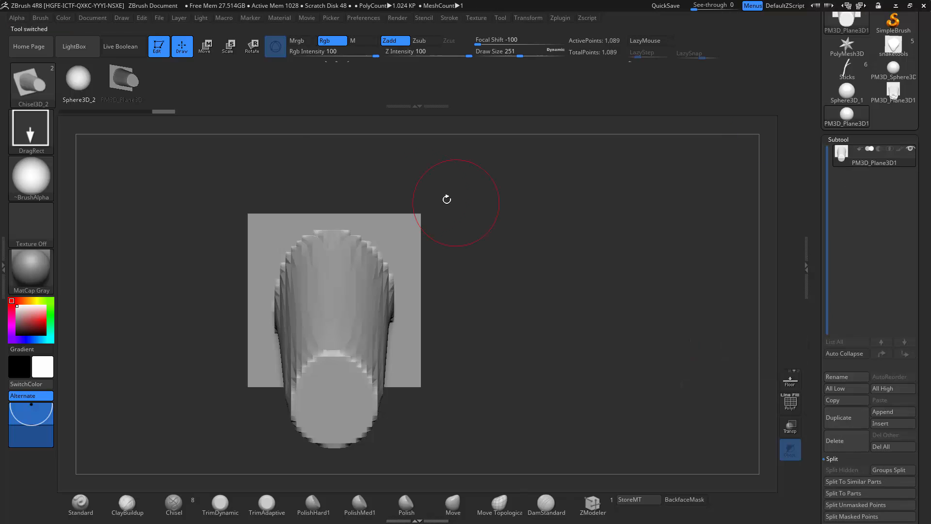
left_click(39, 17)
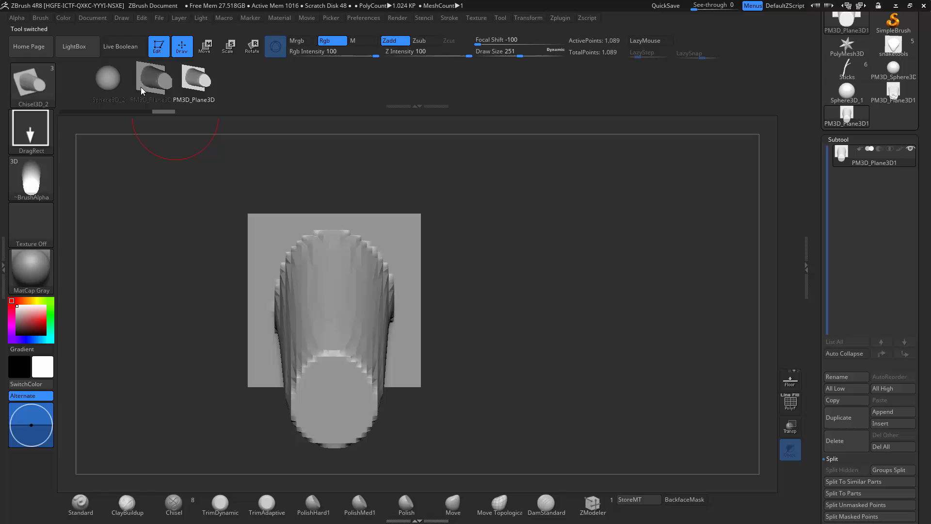
left_click(40, 17)
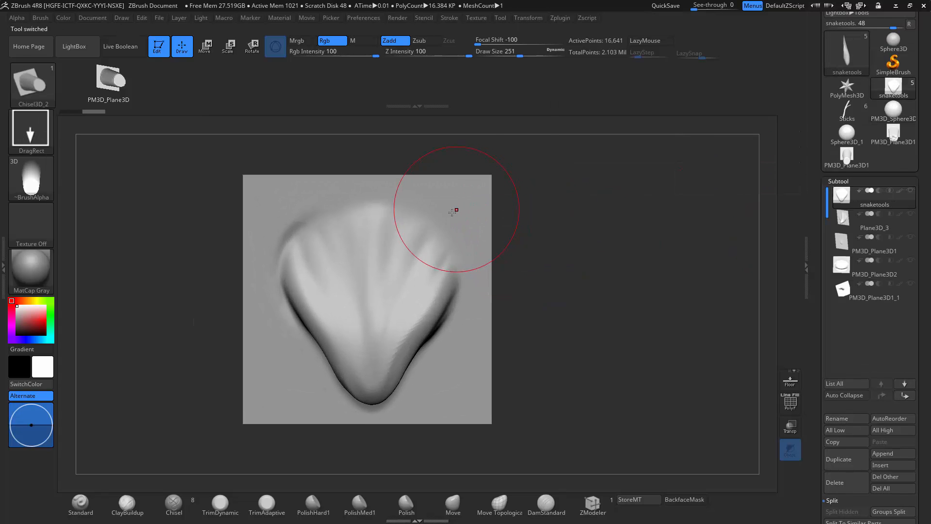
Tilt the leaf plane, preview another scale subtool, then return to the first one
left_click_drag(455, 211, 485, 235)
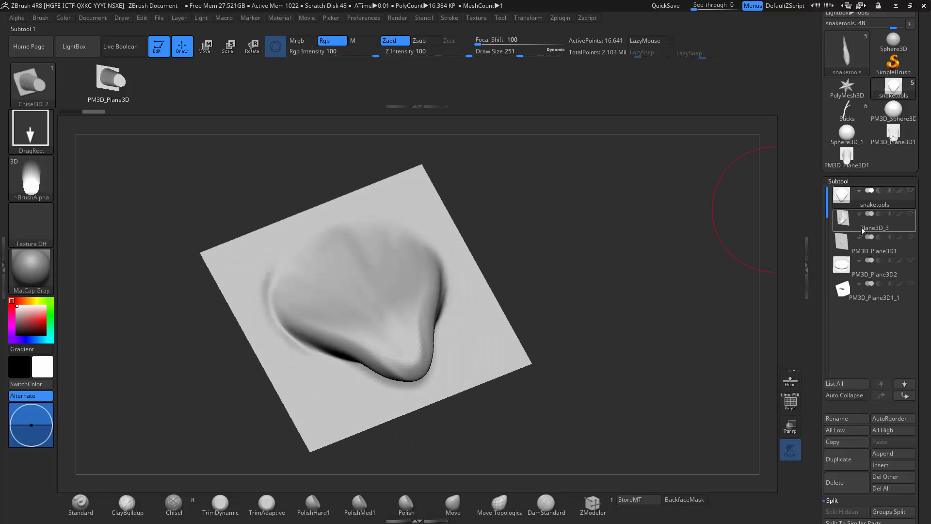
left_click(874, 244)
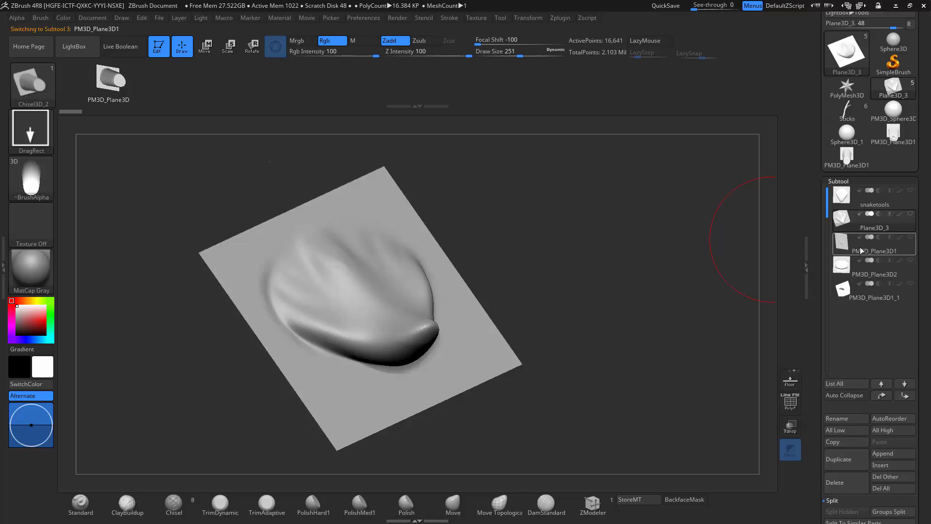
left_click(874, 265)
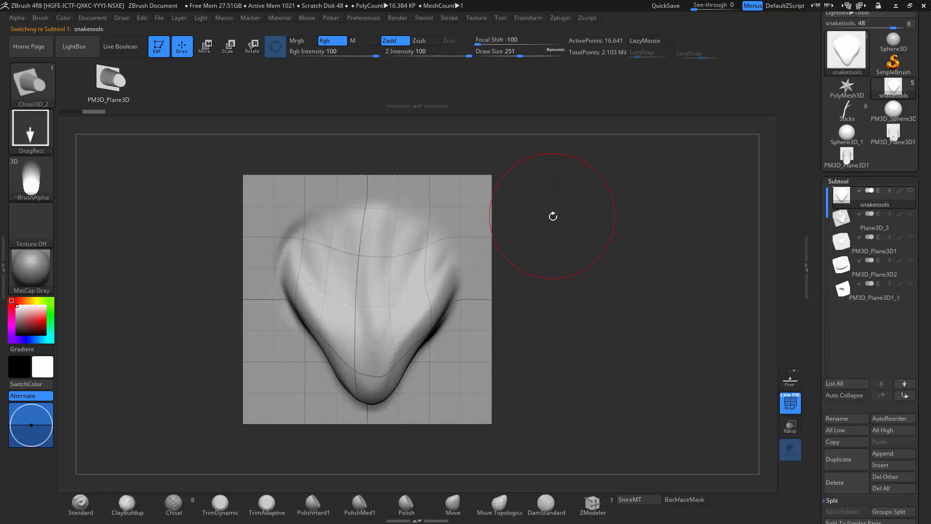
mouse_move(485, 190)
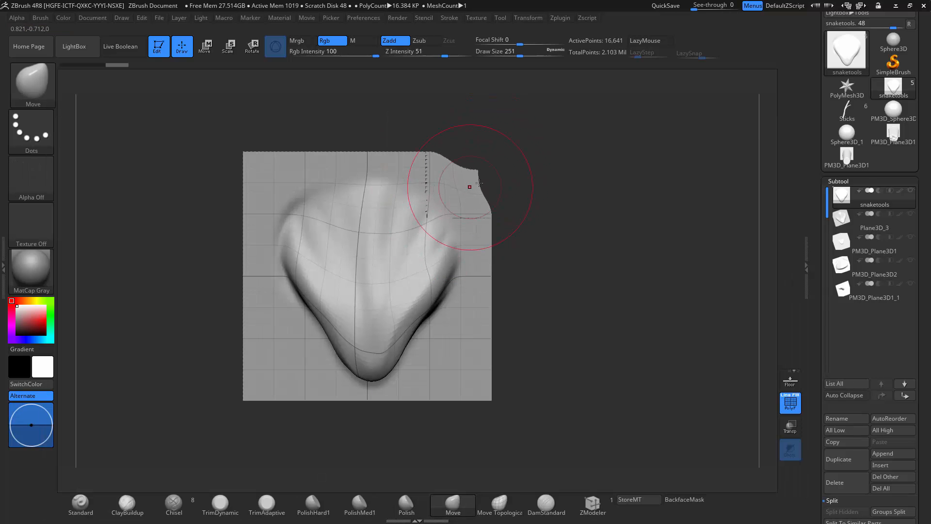
Pull the scale plane's top-right corner further out of shape
left_click_drag(475, 184, 380, 214)
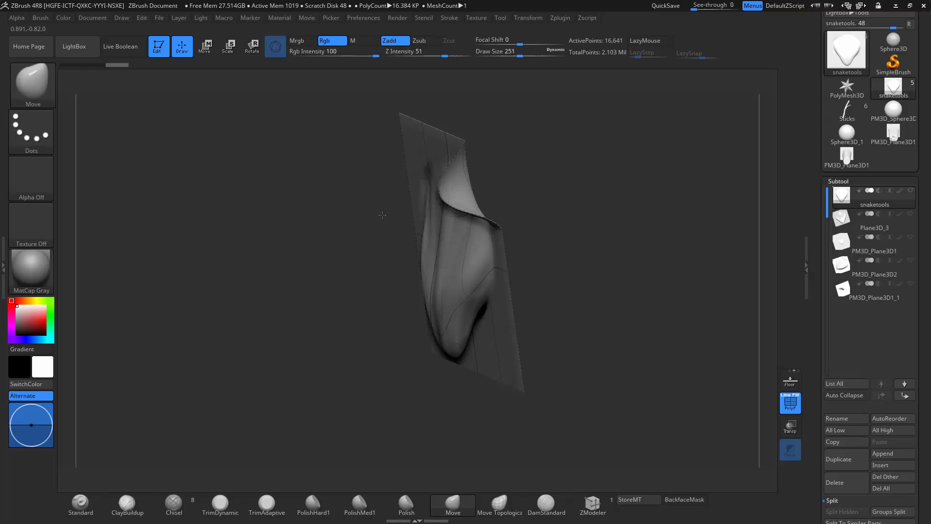
left_click_drag(381, 214, 487, 196)
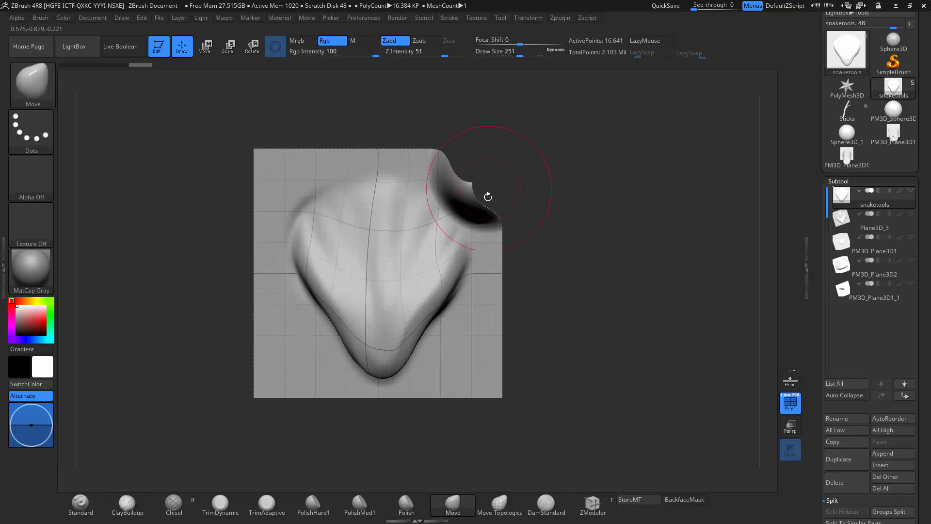
left_click_drag(488, 196, 478, 169)
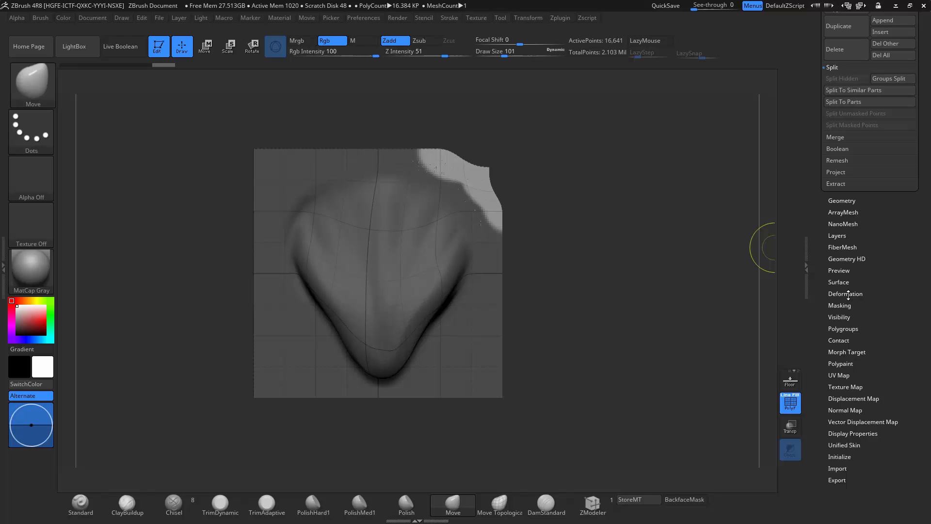
Flatten the plane with Deformation > Morph to Grid and turn off PolyF
left_click(845, 293)
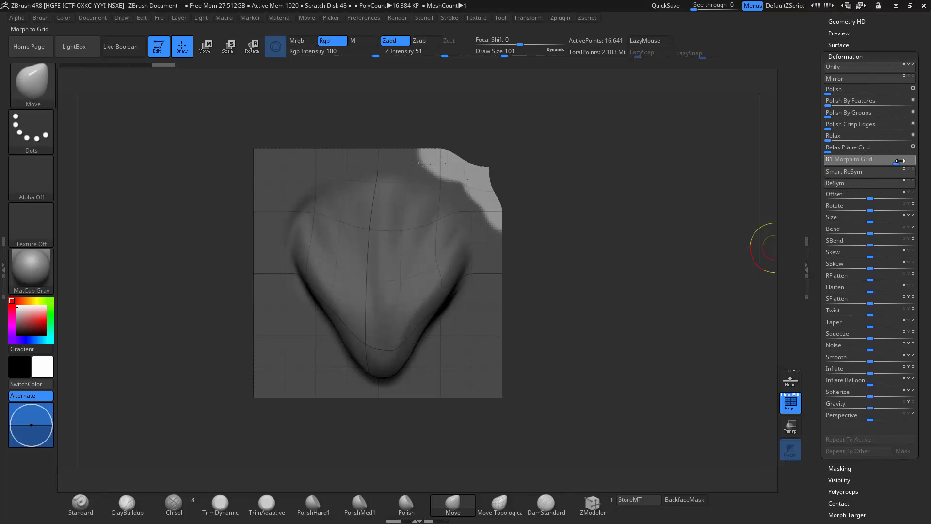
left_click(849, 159)
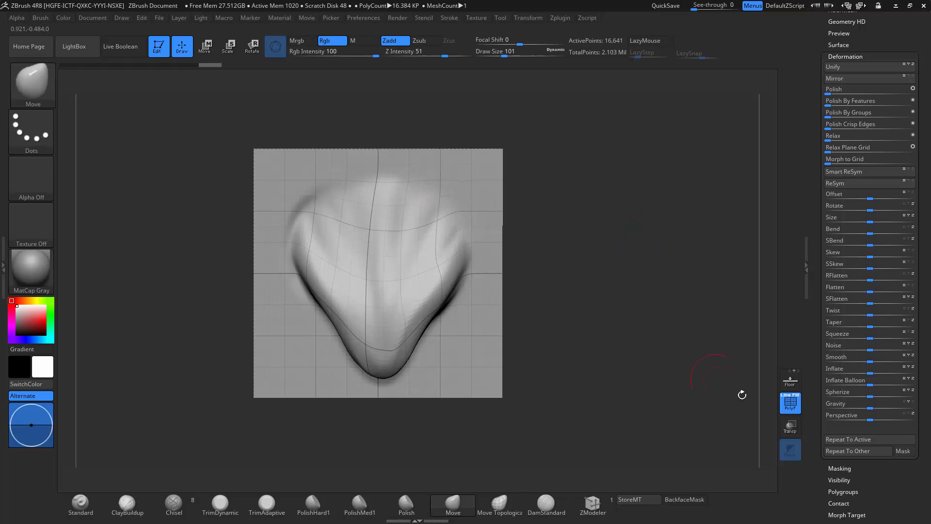
left_click(835, 183)
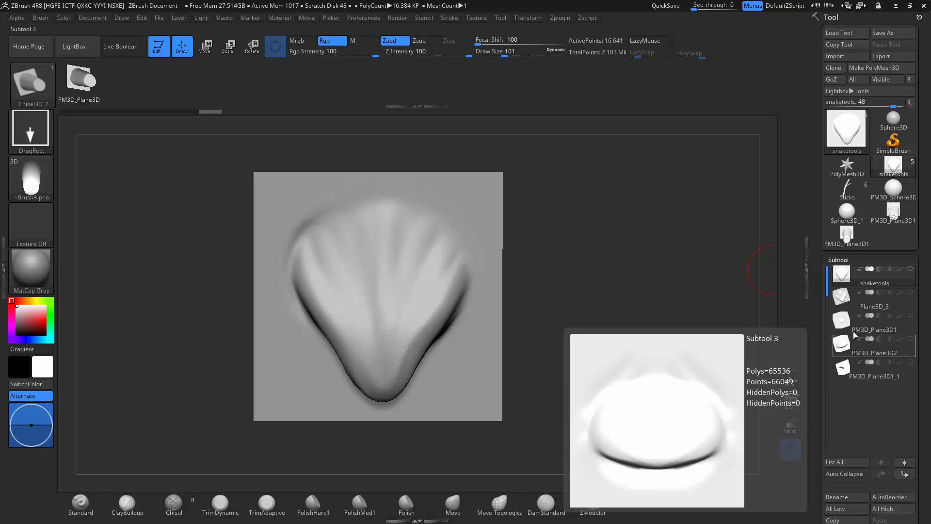
Build a multi-alpha brush from the scale subtools and stamp a scale onto PM3D_Sphere3D
left_click(40, 18)
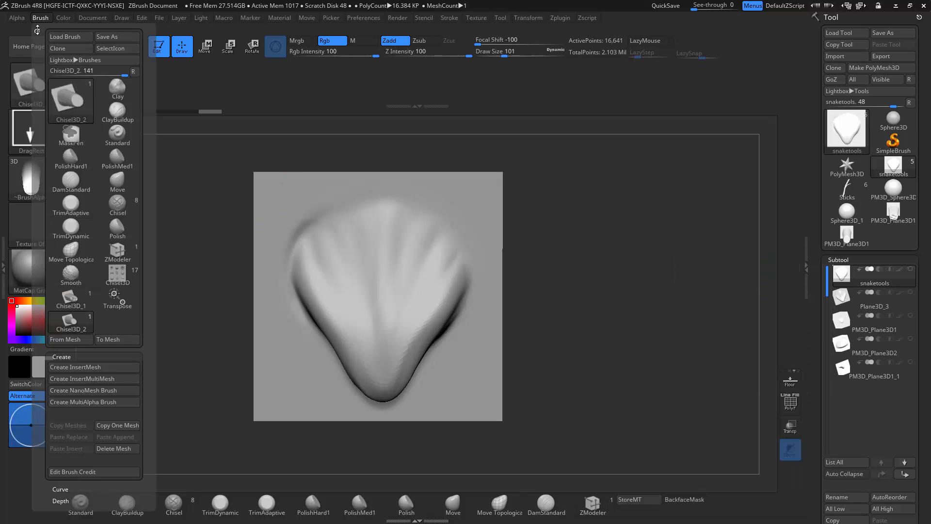
mouse_move(70, 339)
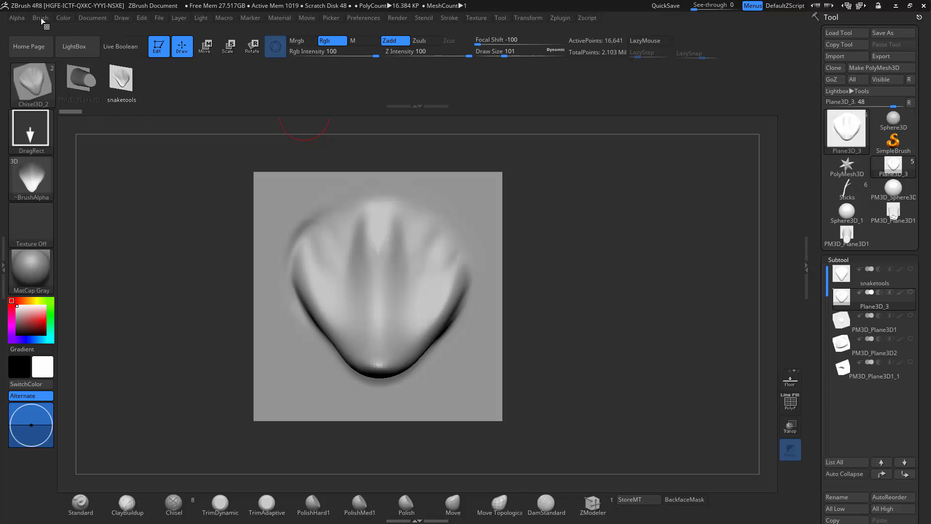
left_click(40, 17)
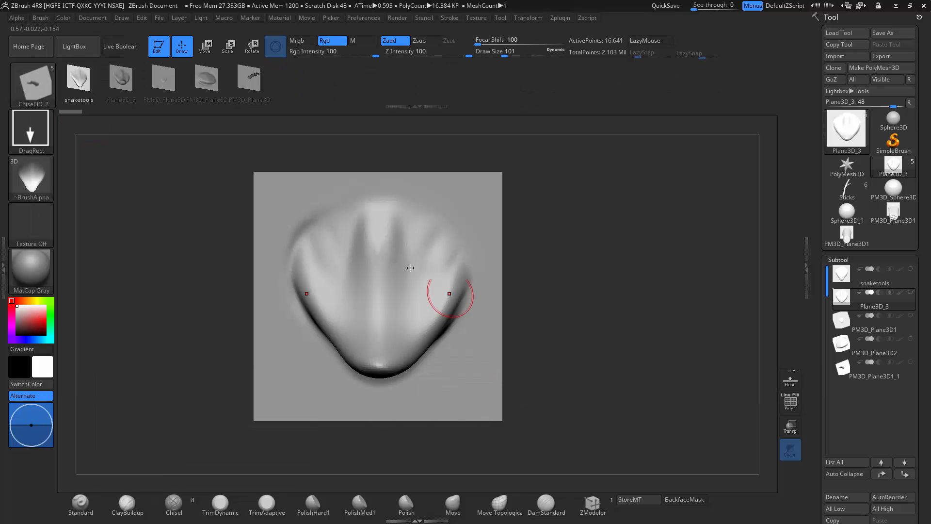
left_click(40, 18)
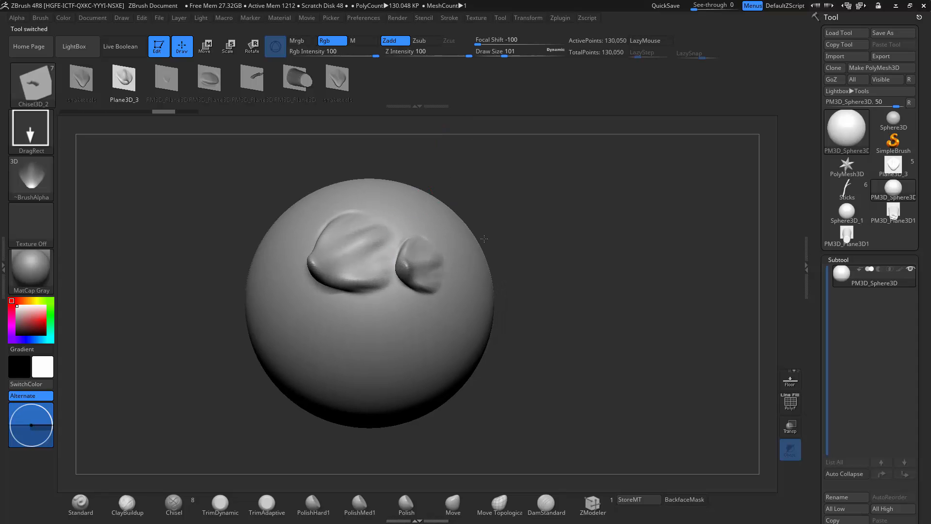
left_click_drag(381, 256, 389, 280)
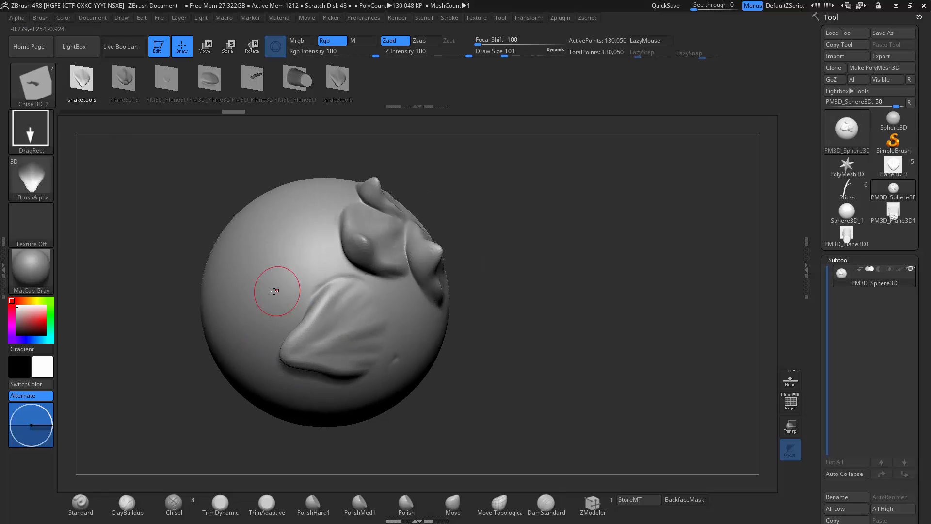
Stamp four overlapping leaf-shaped scales across the sphere's upper area
left_click_drag(276, 291, 421, 255)
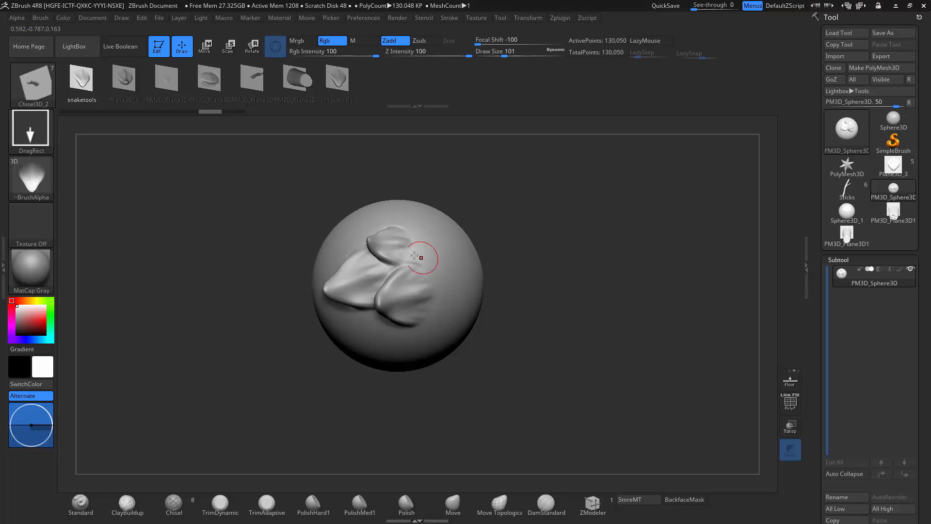
left_click_drag(416, 256, 380, 237)
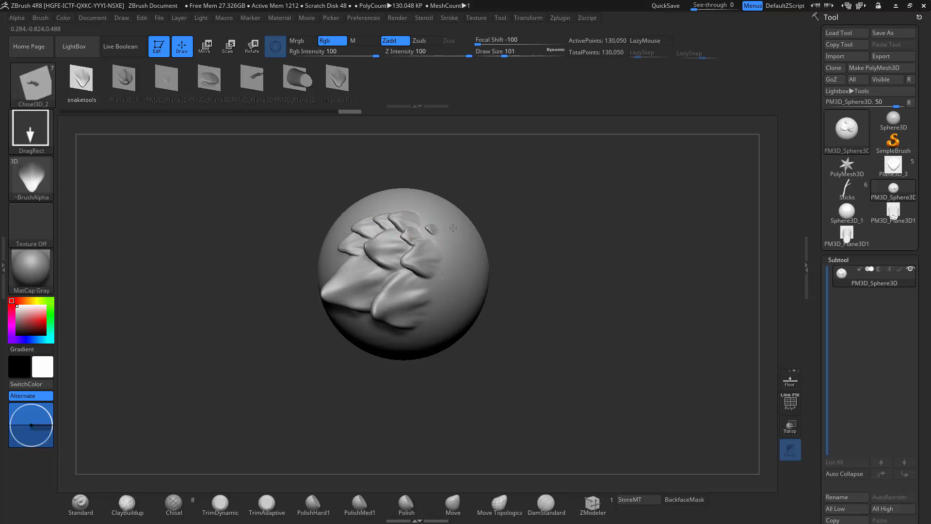
left_click_drag(453, 228, 349, 256)
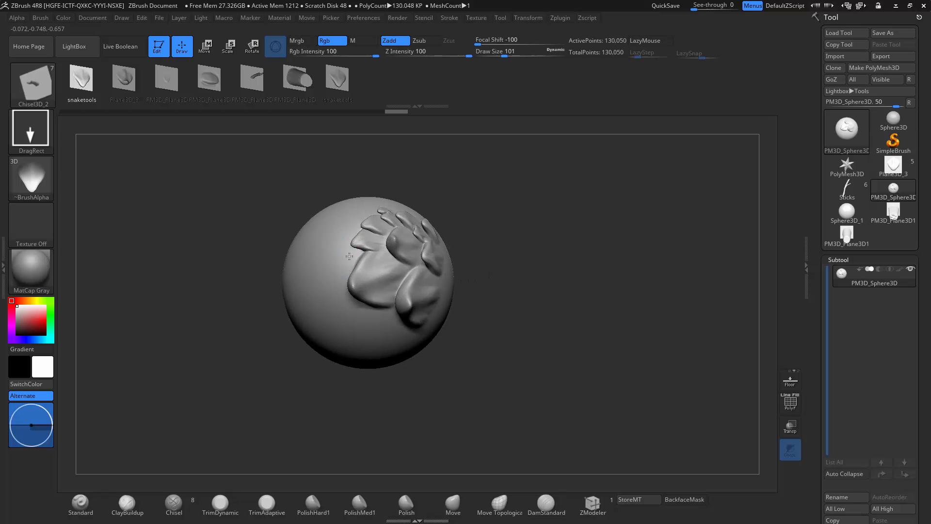
left_click_drag(351, 255, 413, 281)
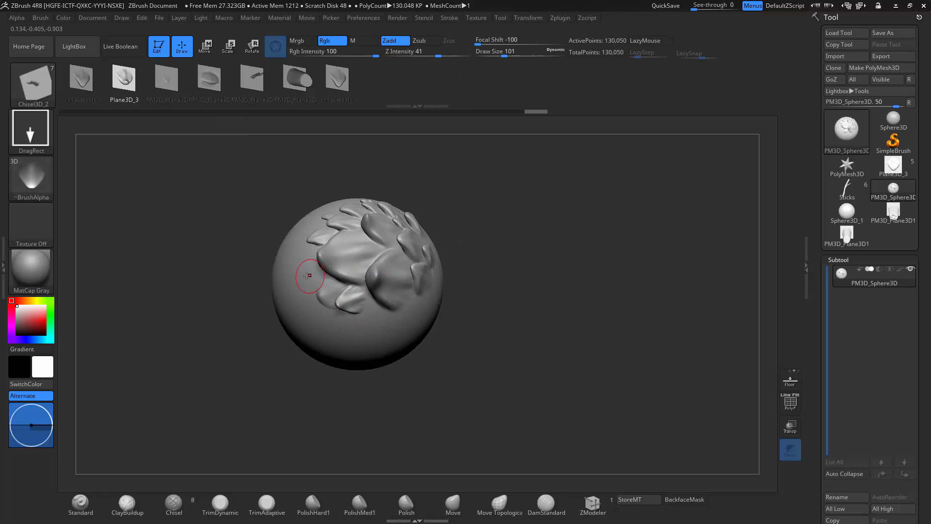
Stamp smaller scales in a row along the sphere's side and edge
left_click_drag(309, 276, 320, 214)
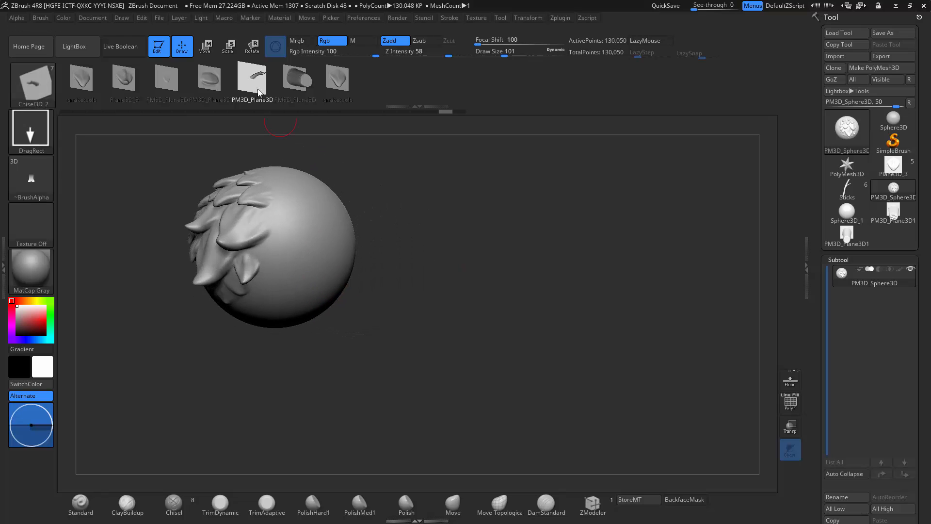
left_click_drag(285, 238, 333, 249)
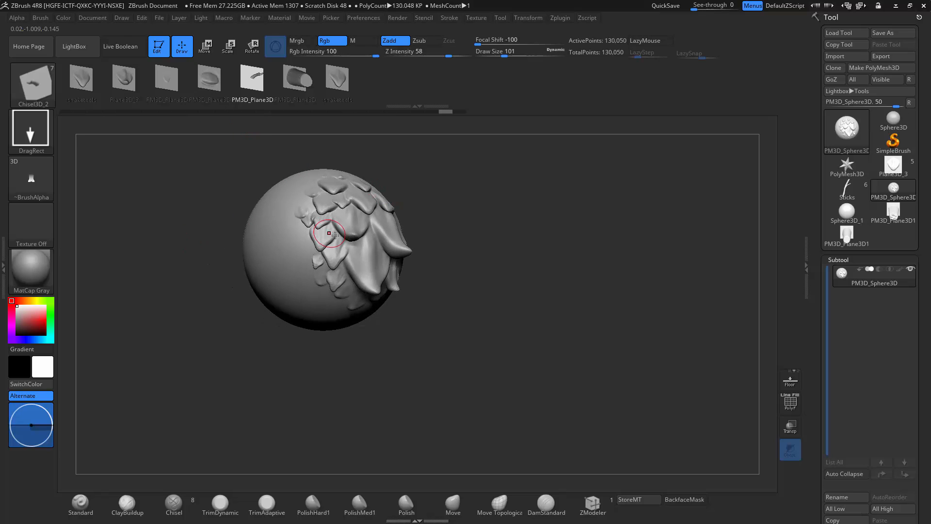
left_click_drag(330, 233, 441, 212)
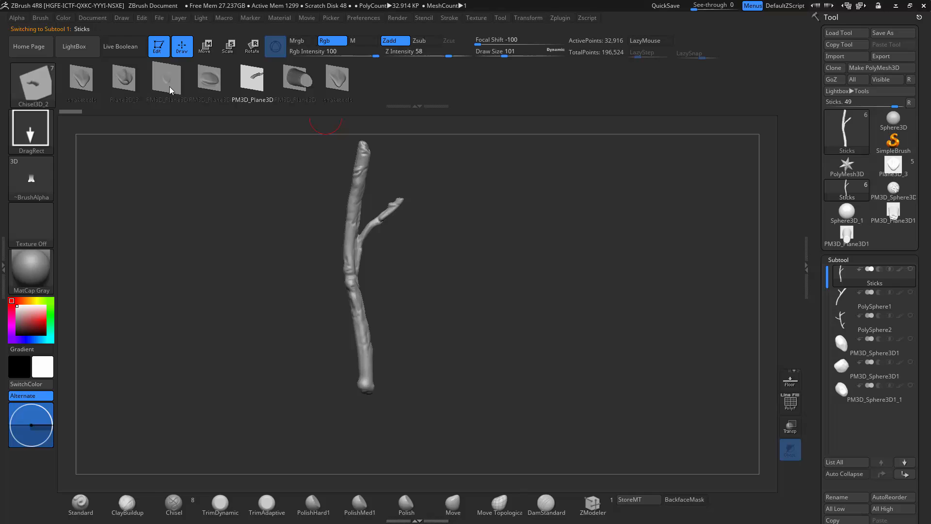
Open the Brush menu's creation options over the Sticks model
left_click(40, 17)
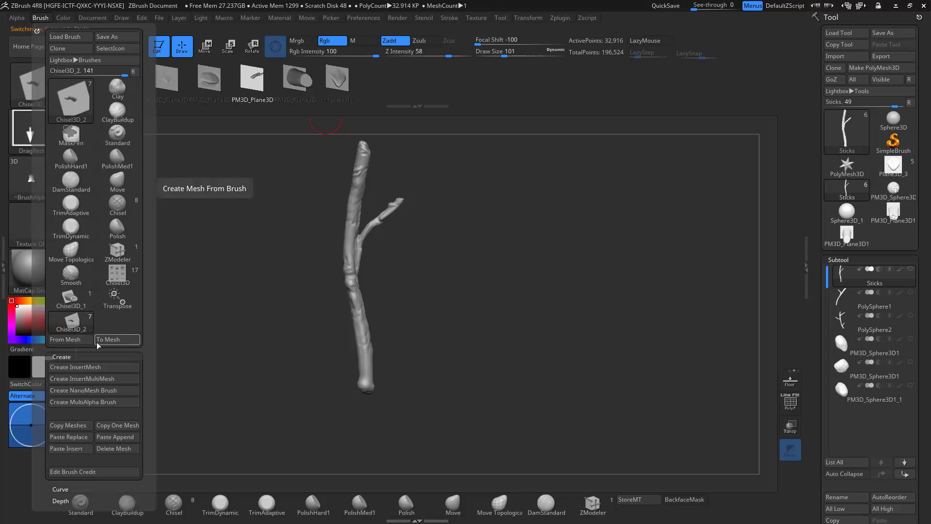
mouse_move(70, 425)
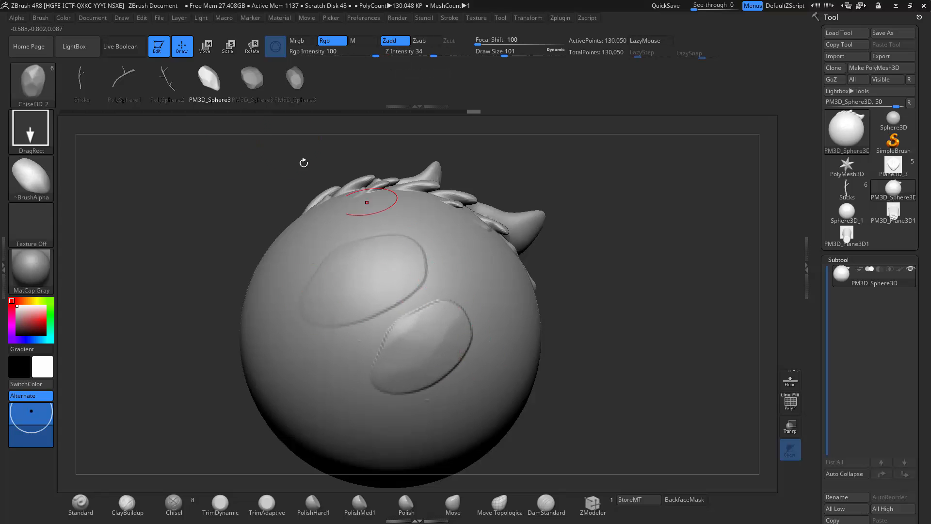
Stamp a branching stick onto the sphere and bring up the Brush menu again
left_click_drag(367, 201, 361, 236)
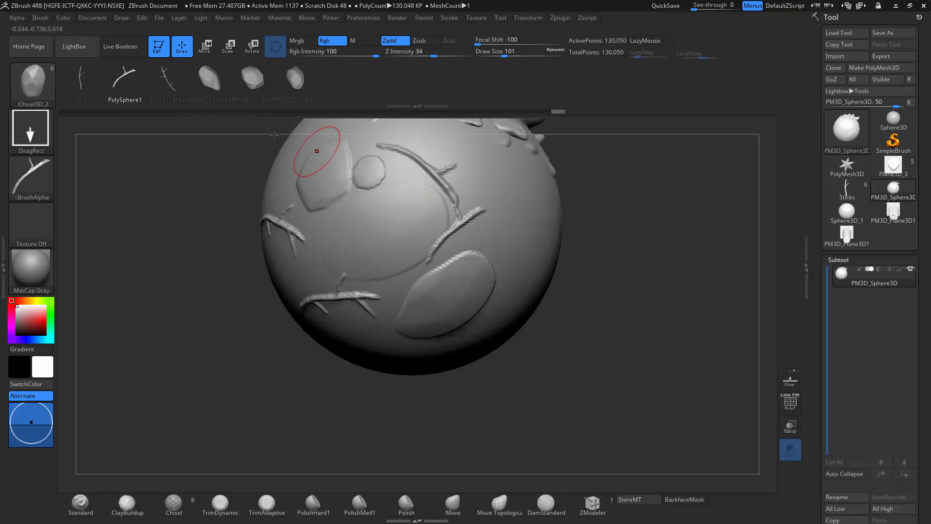
left_click(40, 17)
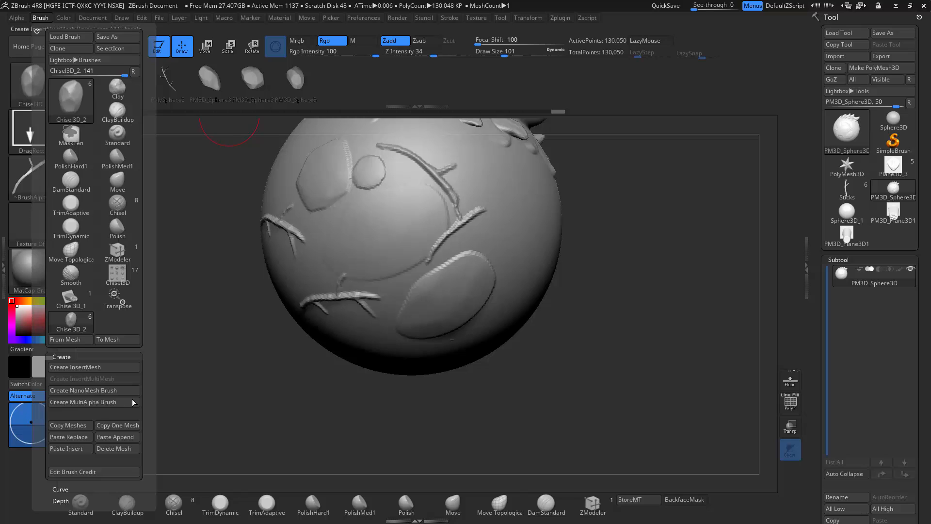
mouse_move(117, 437)
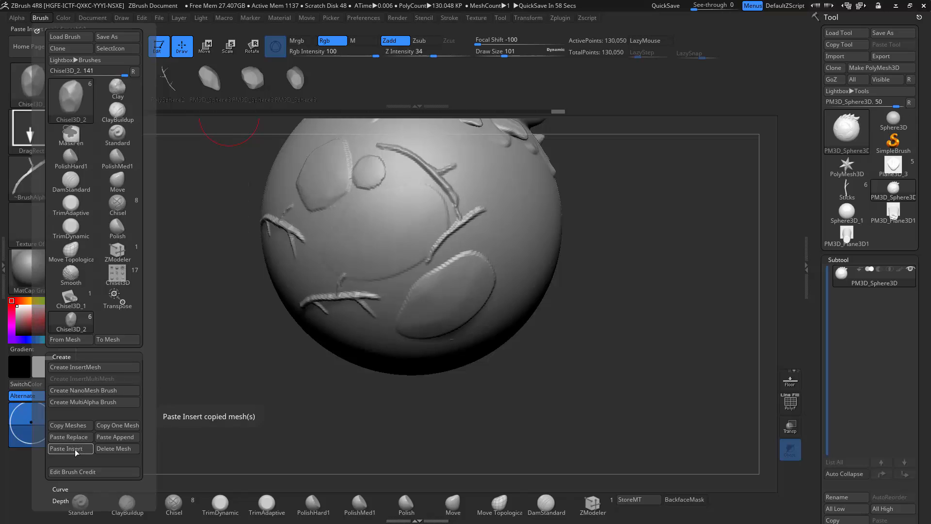
Delete the current mesh from the Chisel3D brush, leaving five meshes
left_click(40, 18)
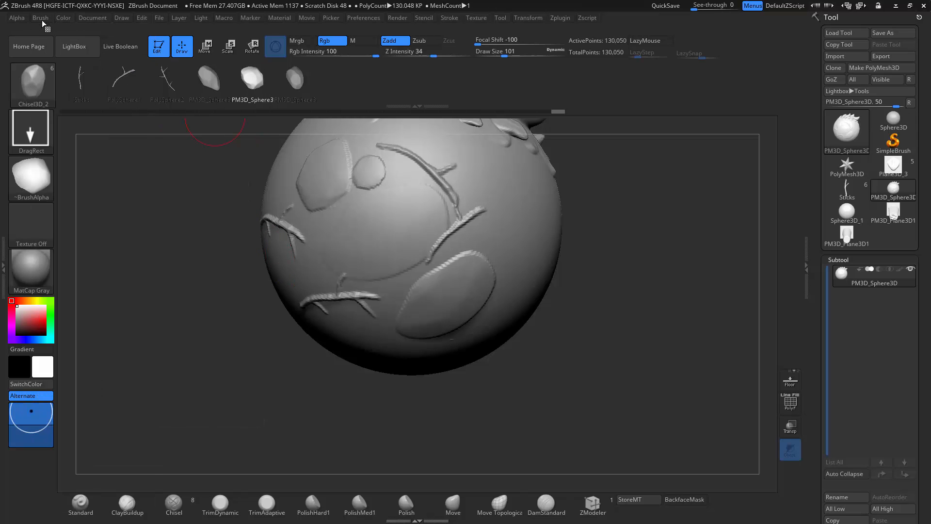
left_click(40, 17)
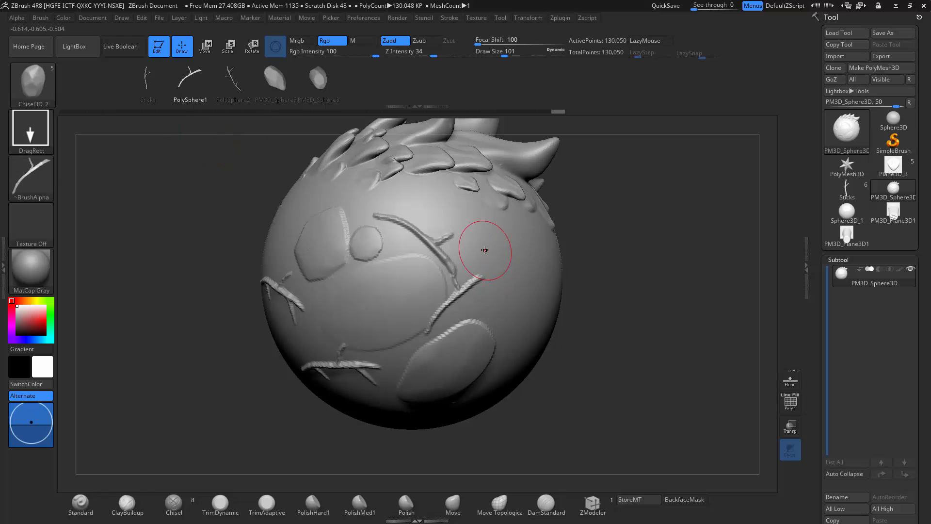
Orbit the sphere to inspect the sticks, then select dotted-ring Alpha 05
left_click_drag(484, 249, 550, 321)
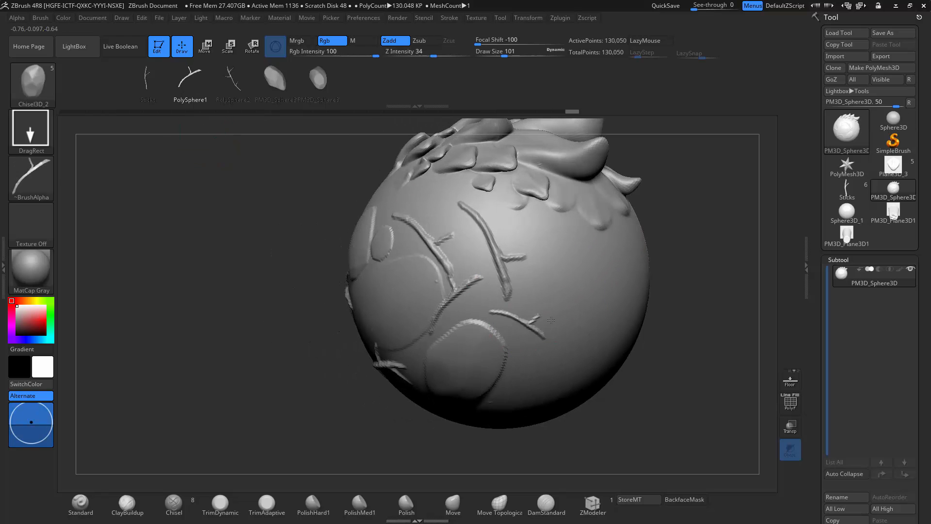
left_click_drag(551, 320, 620, 320)
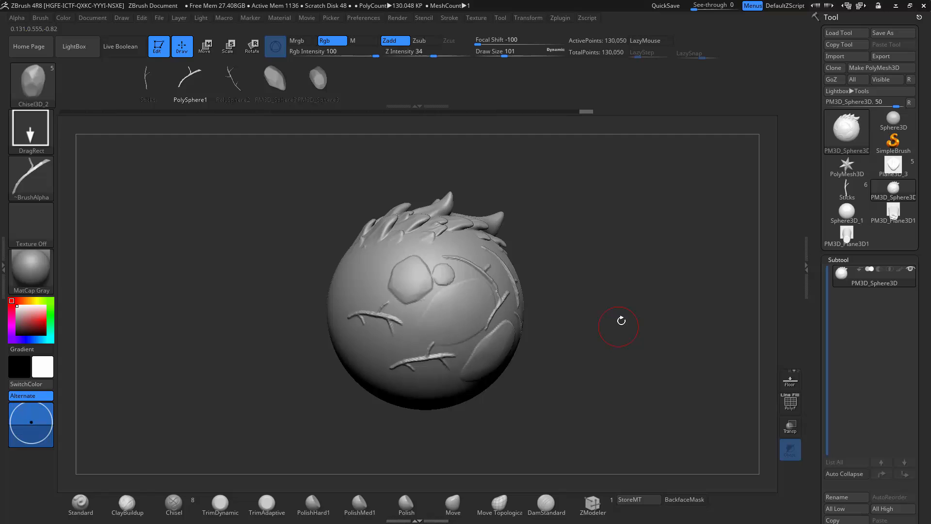
left_click(31, 178)
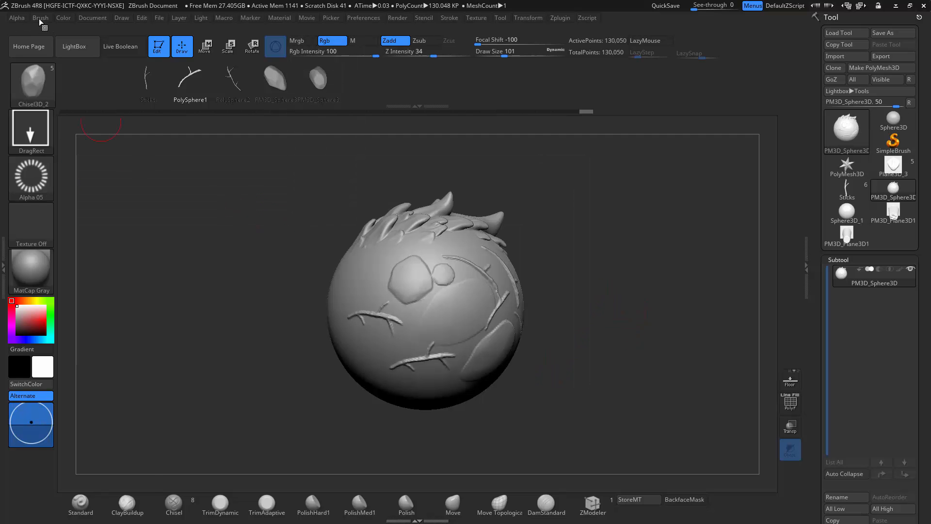
Convert the swirling curve alpha into the Alpha 53 block with a carved swirl relief
left_click(40, 17)
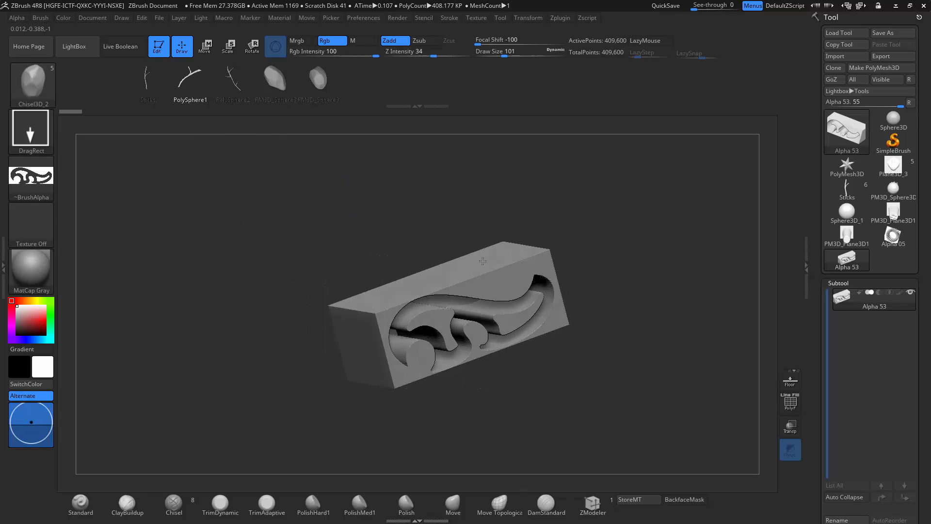
left_click(40, 17)
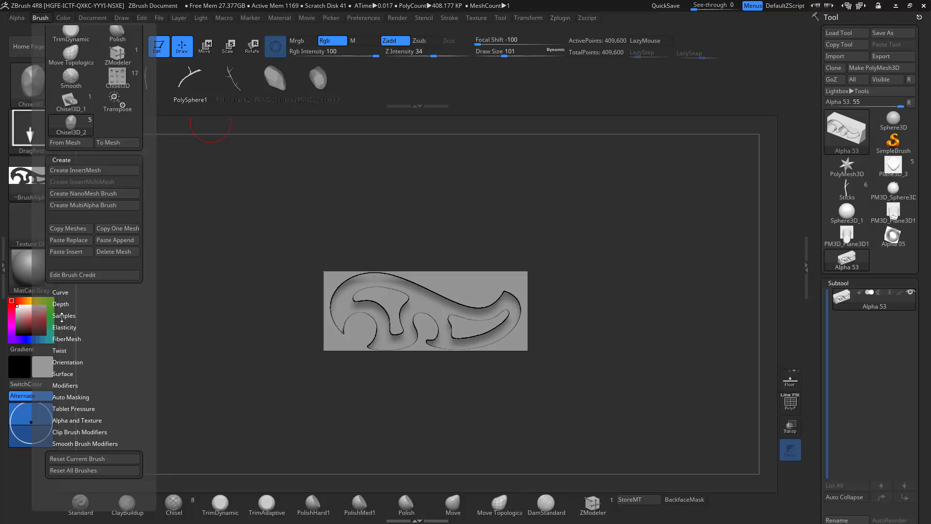
Generate the flat Skin_~BrushAlpha relief mesh from the swirl alpha with Make 3D
left_click(16, 18)
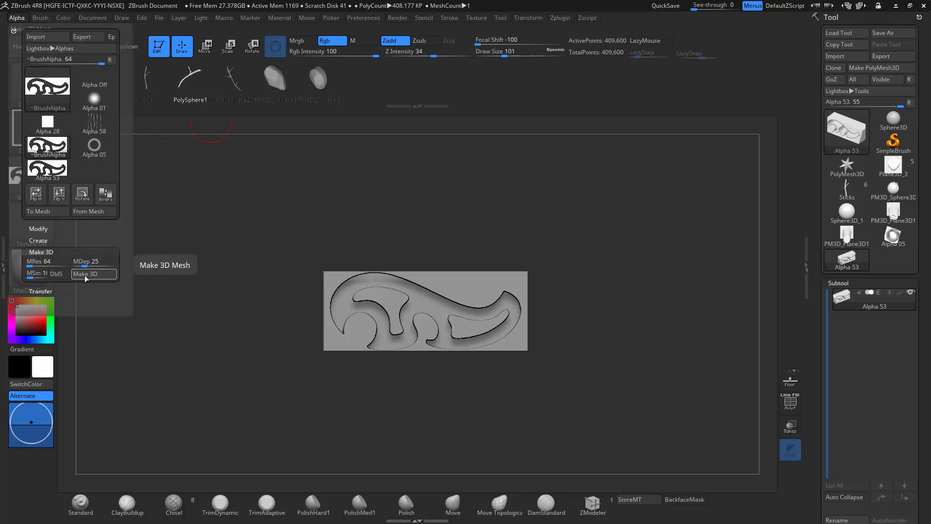
left_click(90, 274)
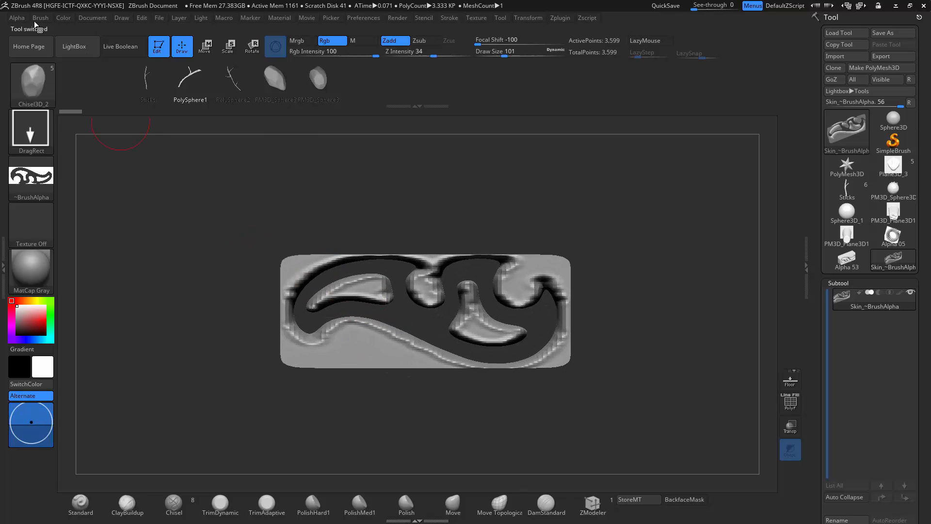
left_click(17, 18)
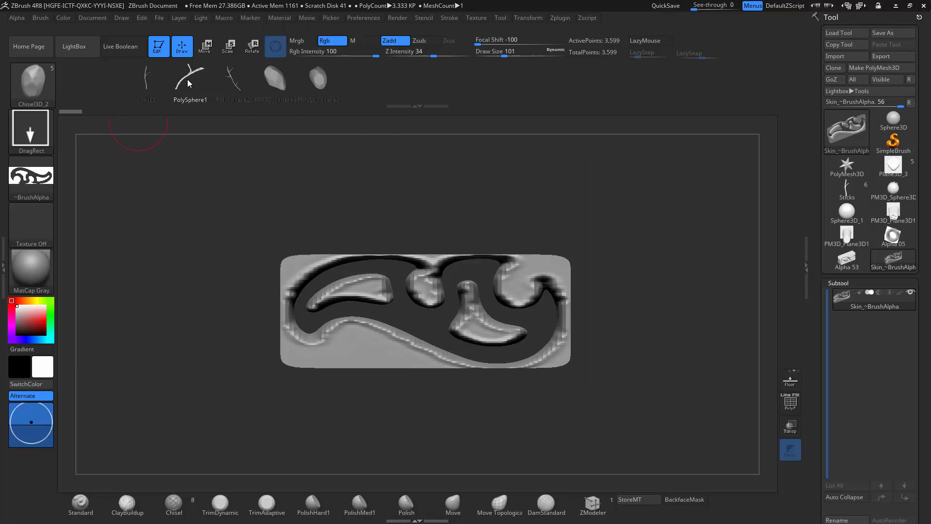
Select the PolySphere1 branching stick and generate its skin mesh with Make 3D
left_click(16, 17)
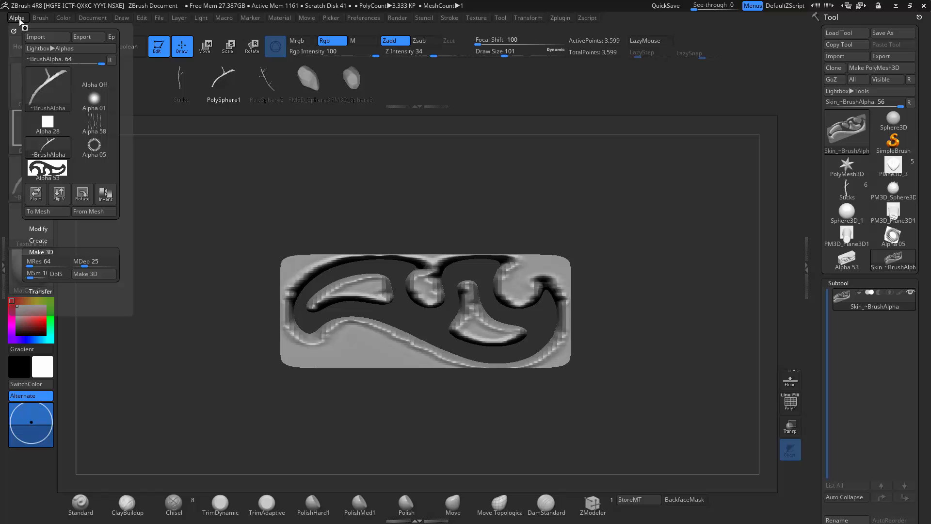
left_click(85, 274)
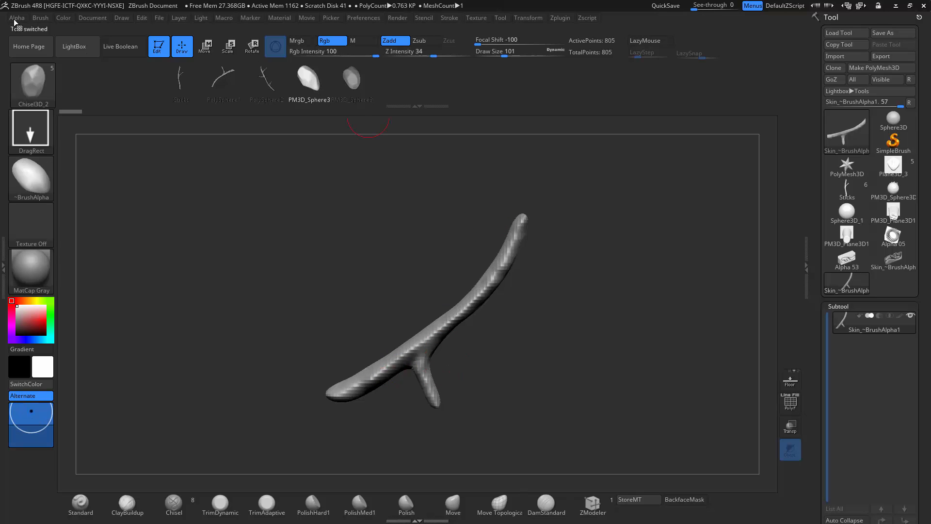
mouse_move(31, 56)
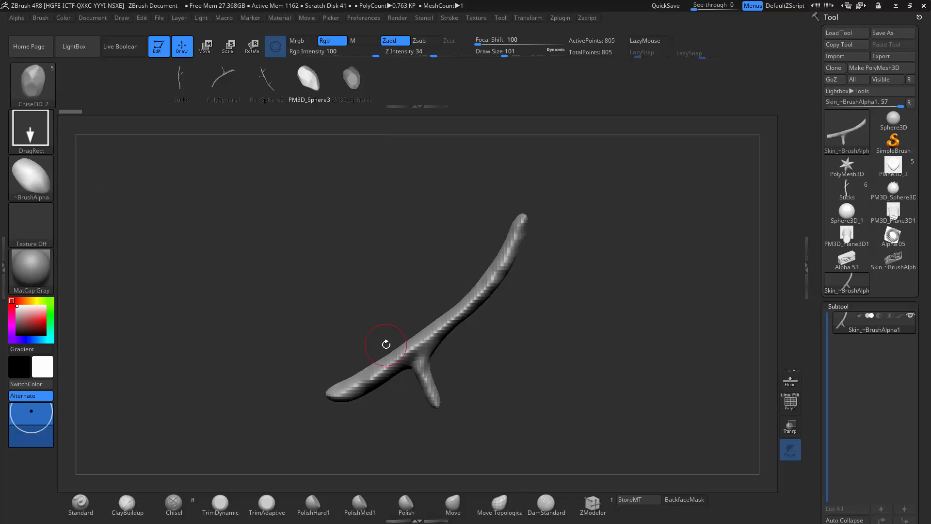
mouse_move(585, 274)
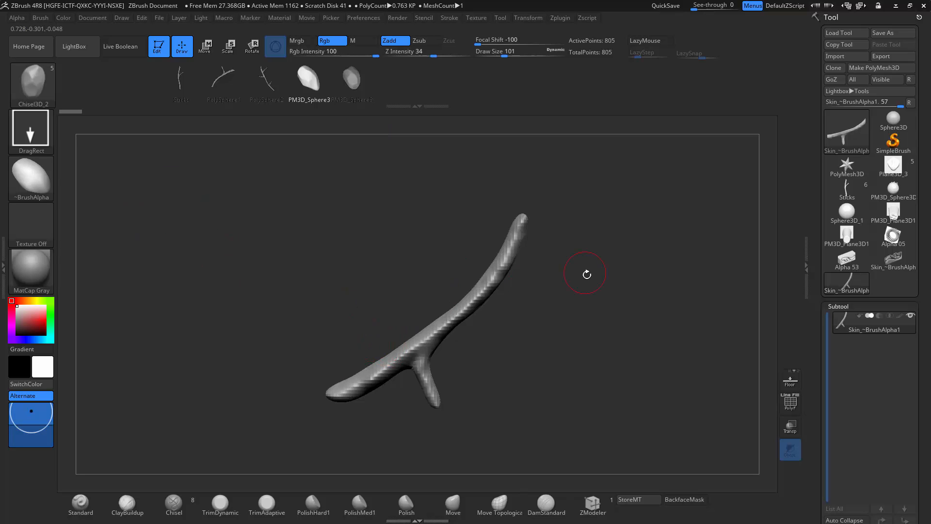